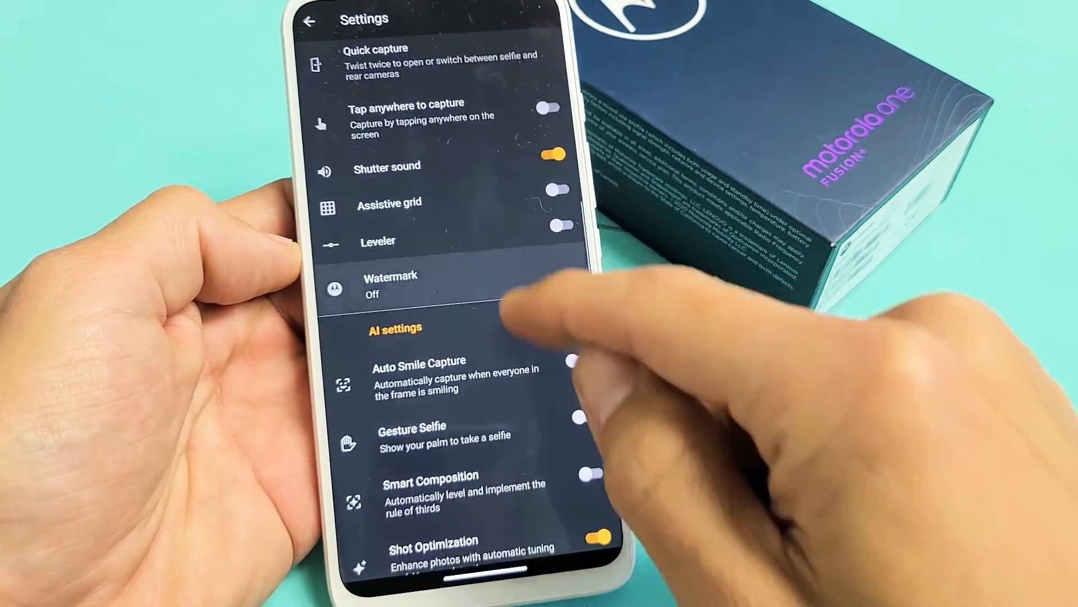
Reveal the Storage setting under Save settings and bring up its Phone/SD card choices.
scroll(down, 3)
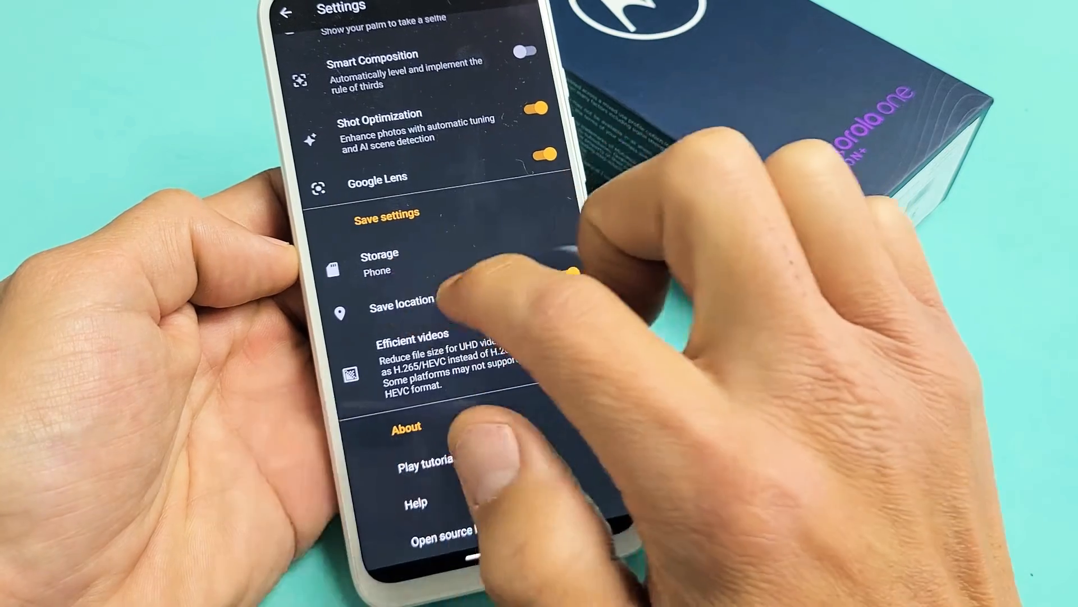
click(378, 261)
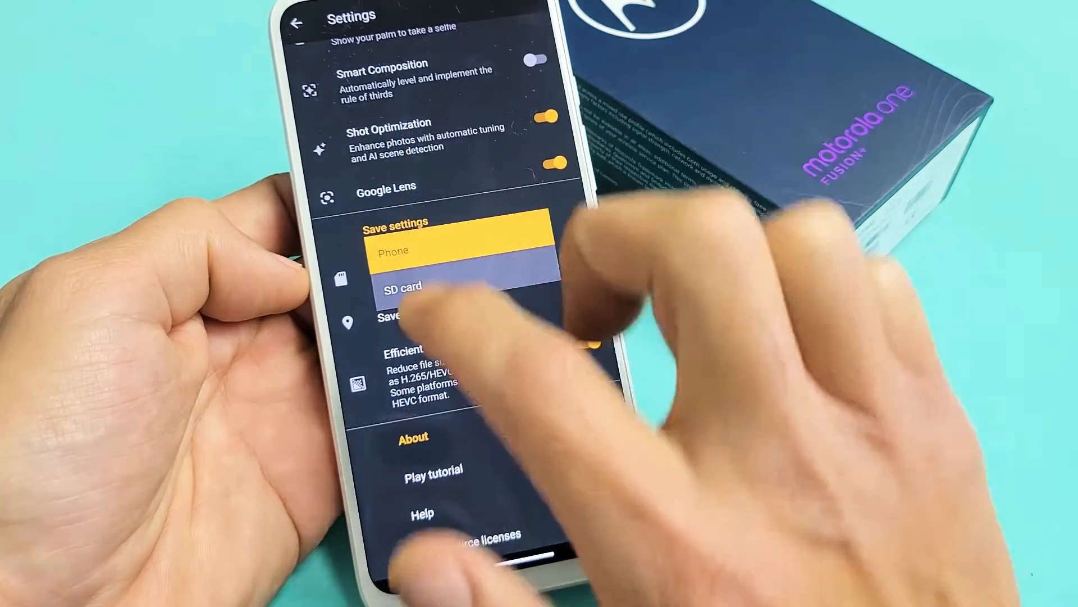
click(403, 286)
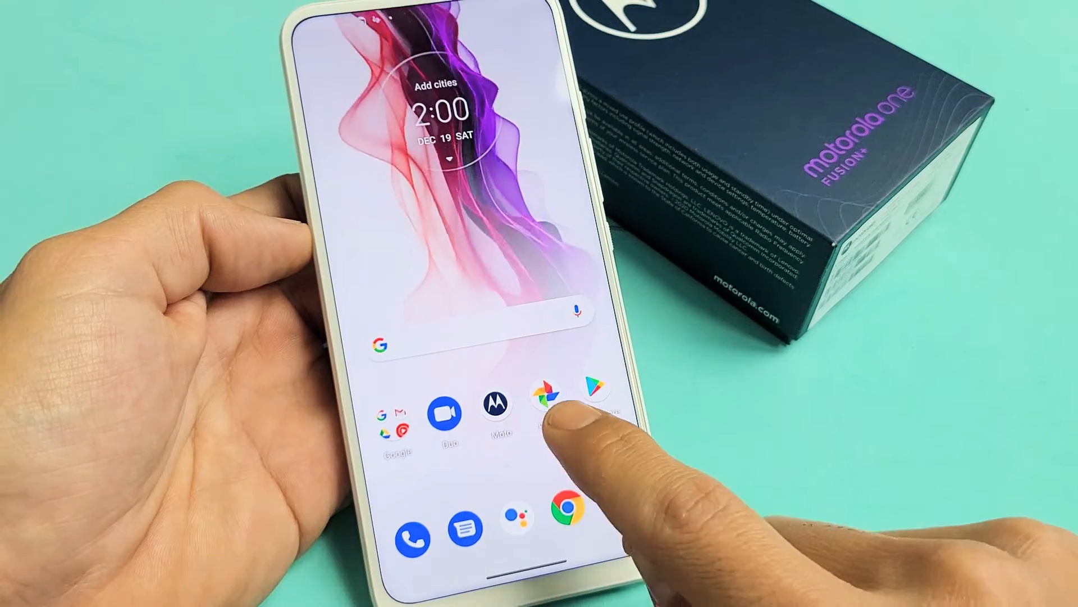
Launch Google Photos from the home screen to see Camera albums and Screenshots.
click(548, 396)
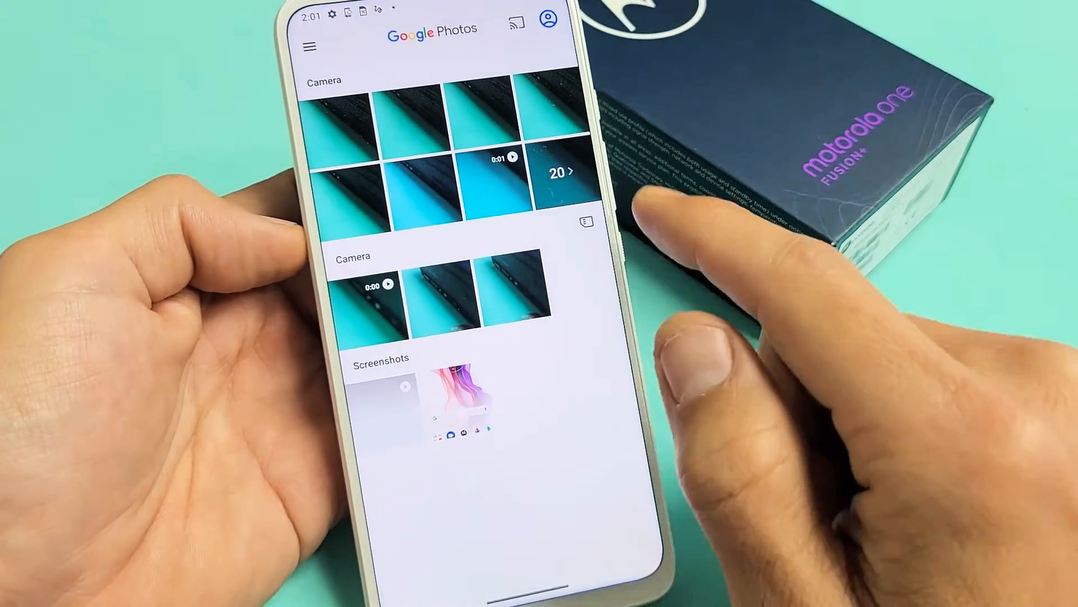